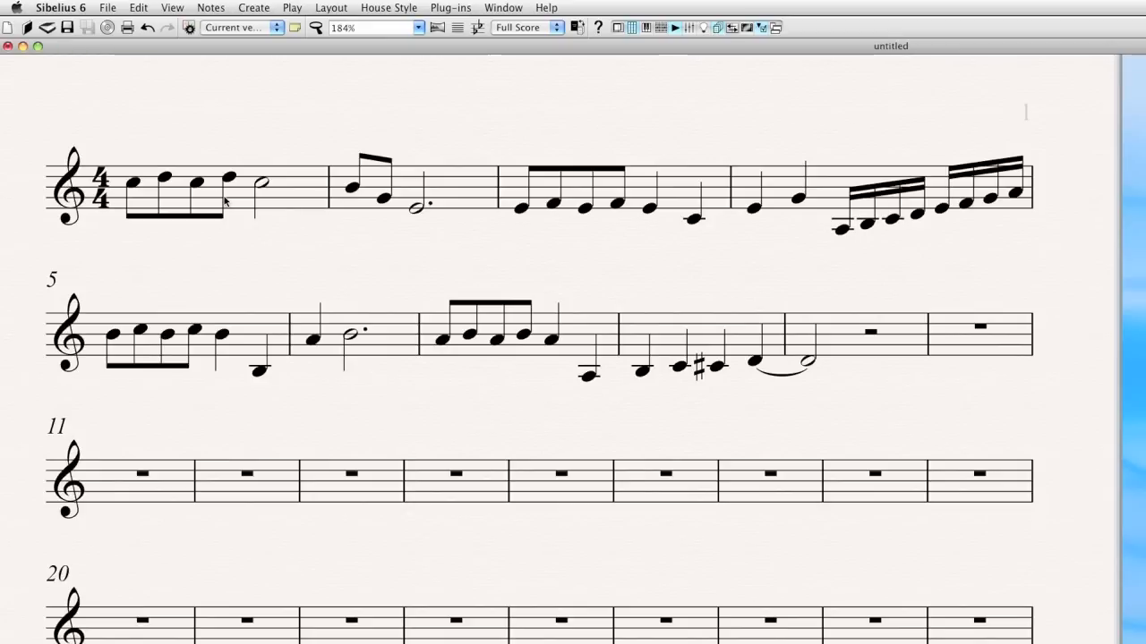
mouse_move(208, 195)
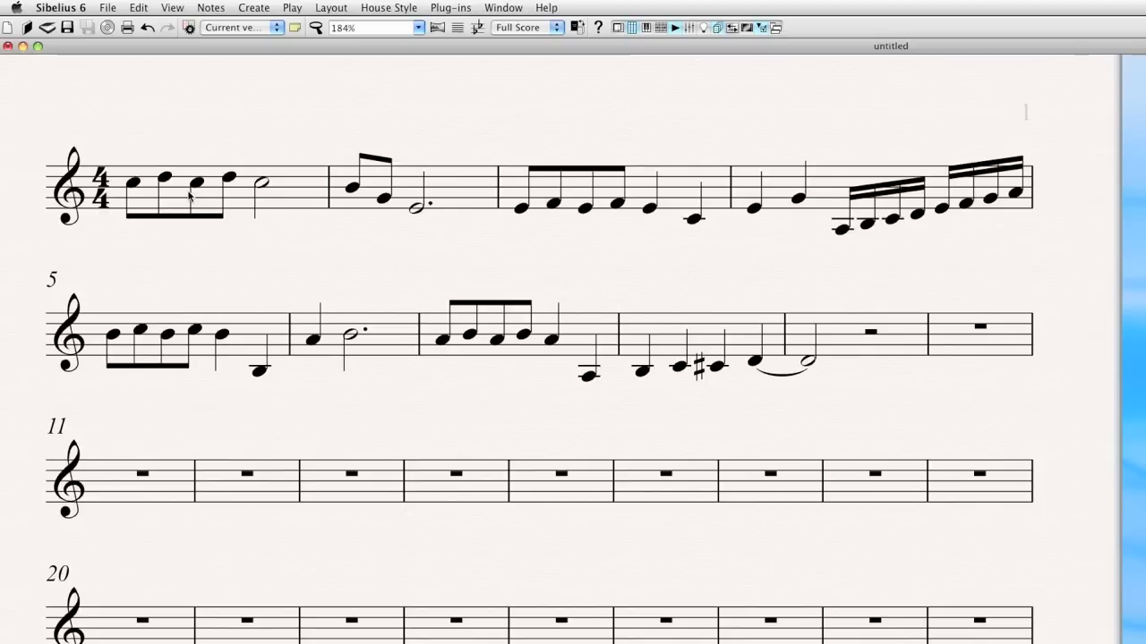
Add ff expression under bar 1's opening note and p under its half note.
left_click(132, 183)
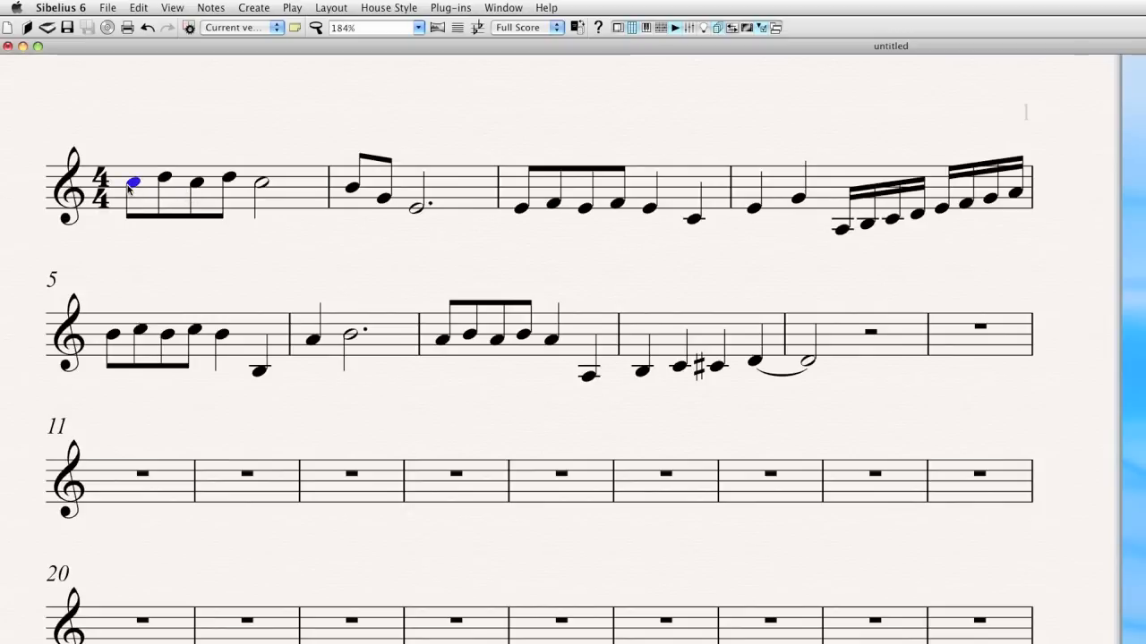
left_click(253, 7)
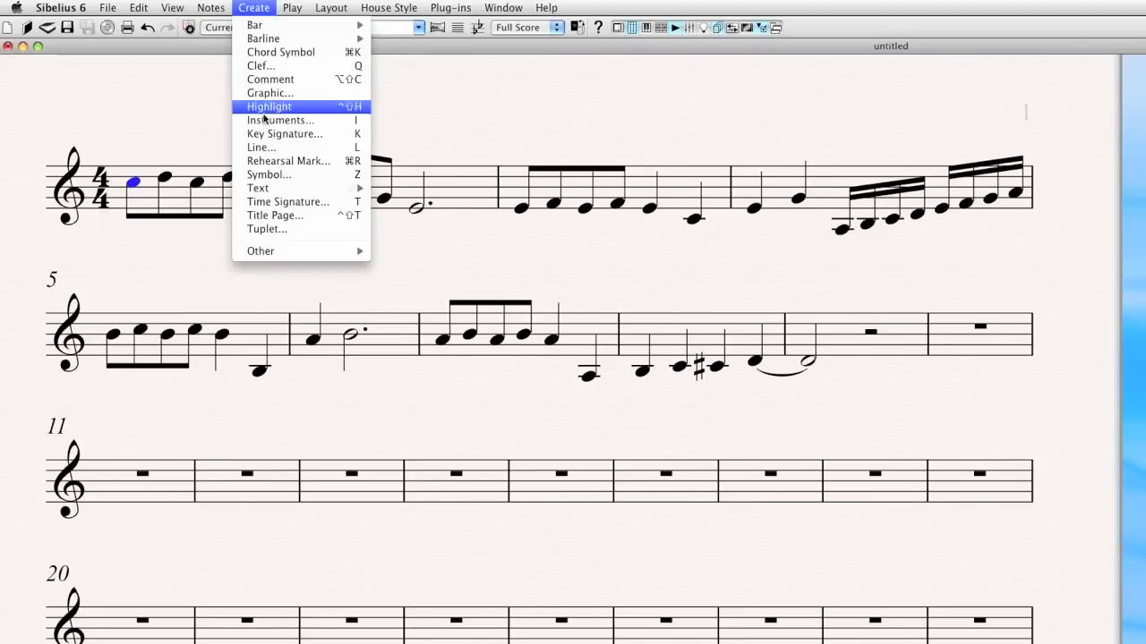
mouse_move(257, 188)
type("ff")
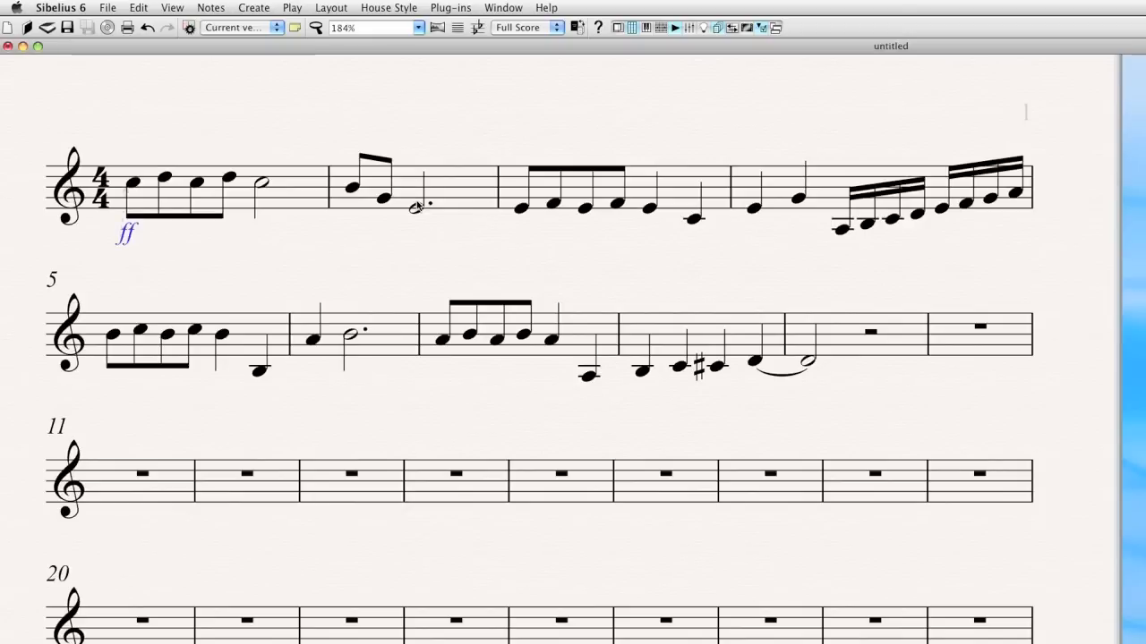
left_click(261, 183)
type("p")
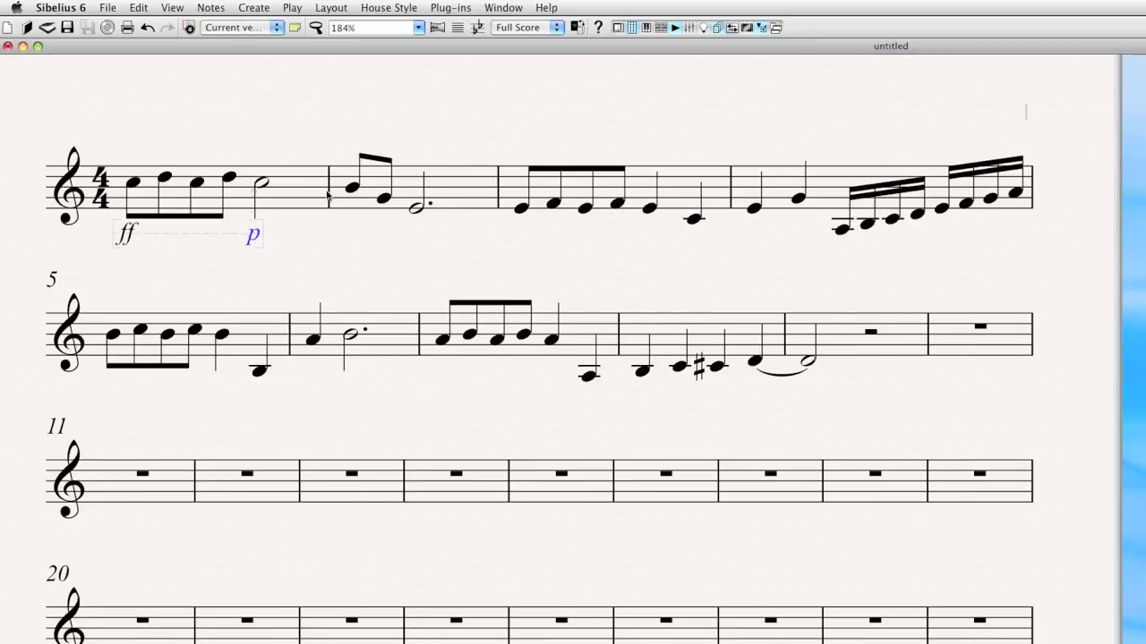
mouse_move(281, 267)
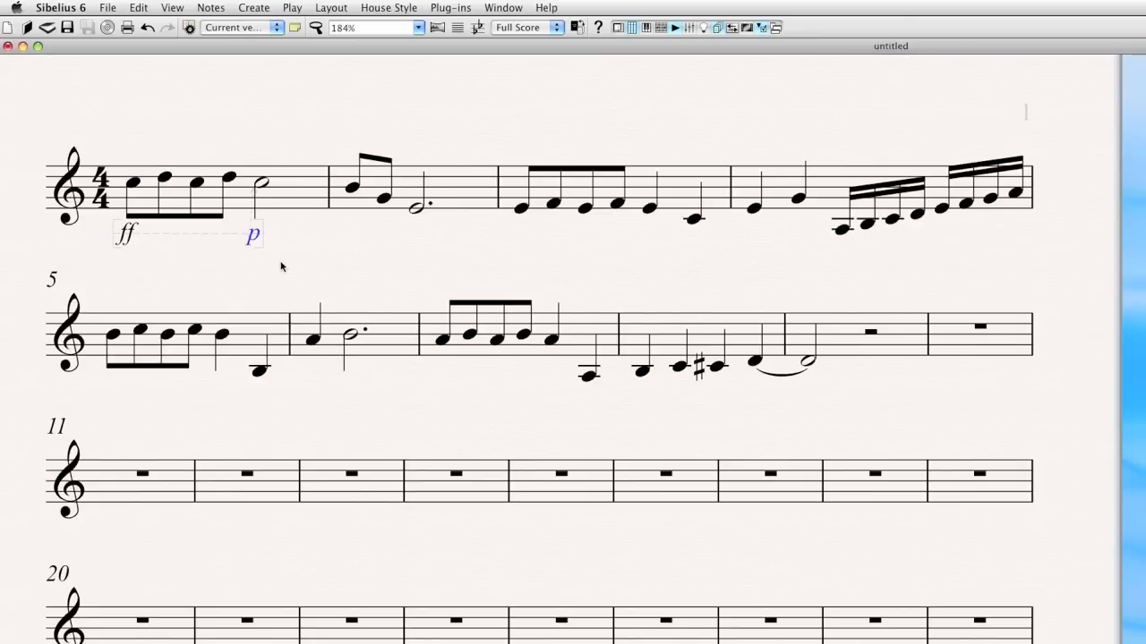
mouse_move(356, 199)
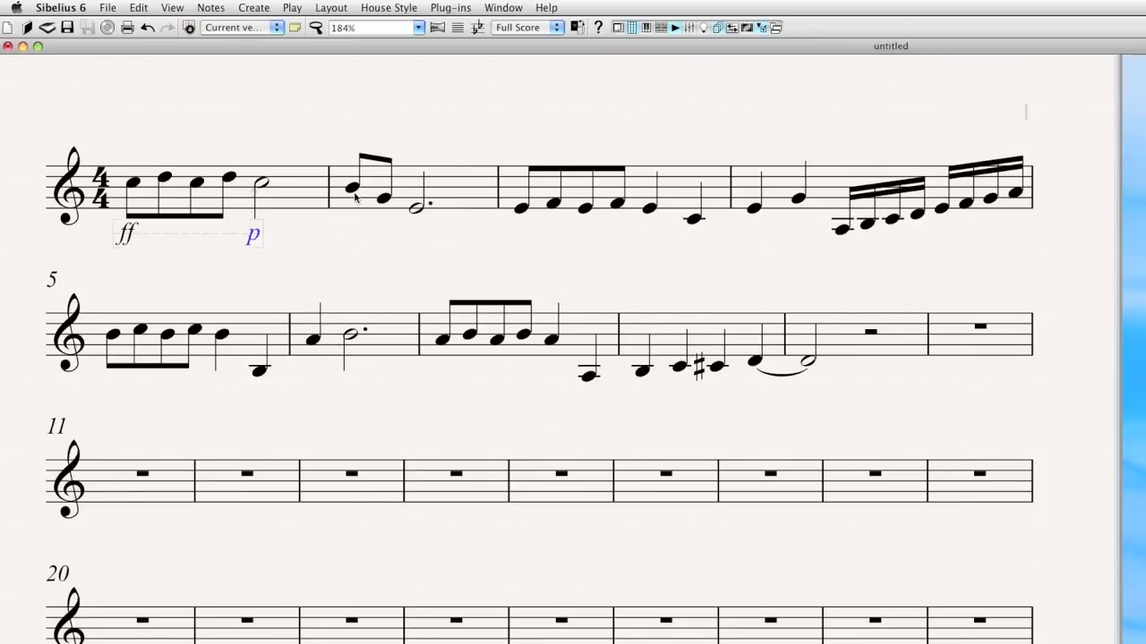
Type 'espressivo' as expression text under the first note of bar 2.
left_click(351, 189)
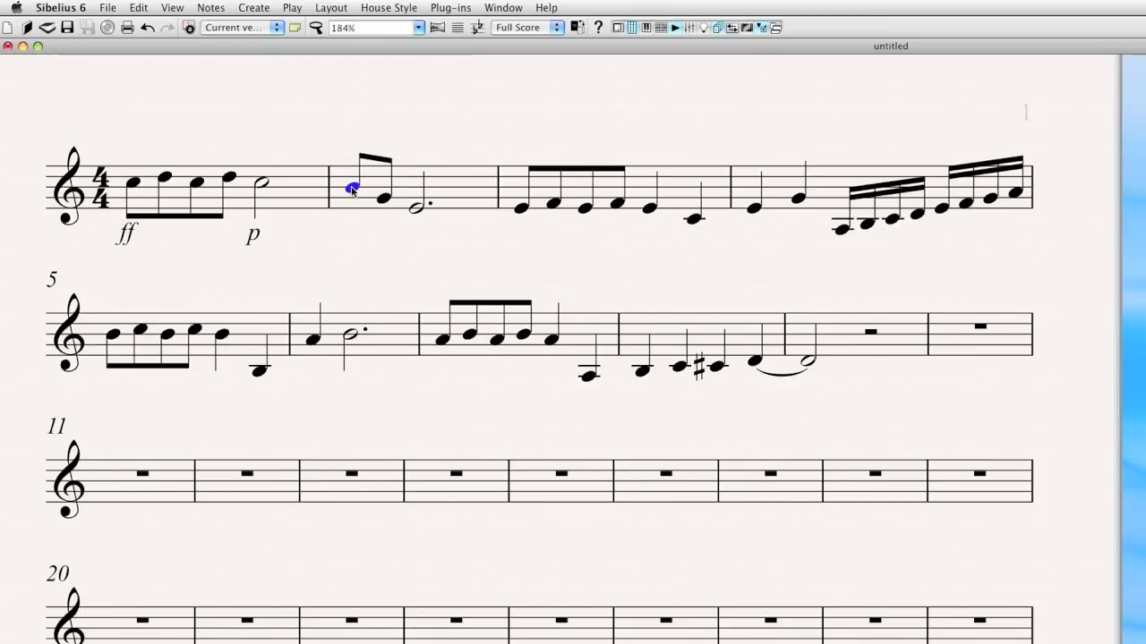
type("espressivo")
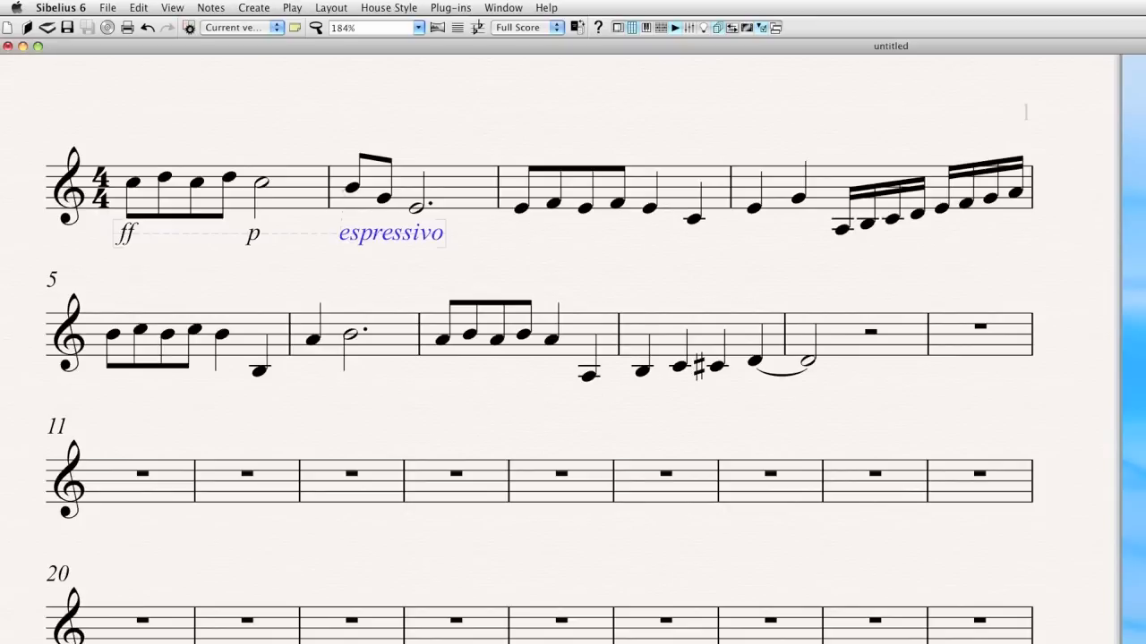
left_click(252, 233)
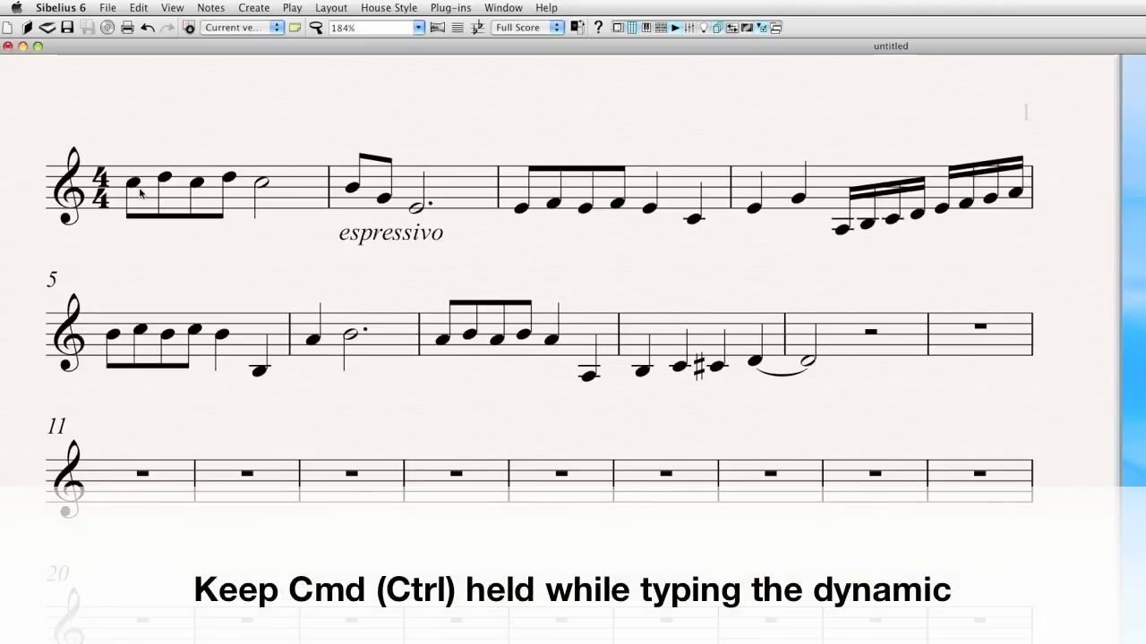
Enter bold p and f on bar 1's notes, then mfp under bar 3's first note.
type("p")
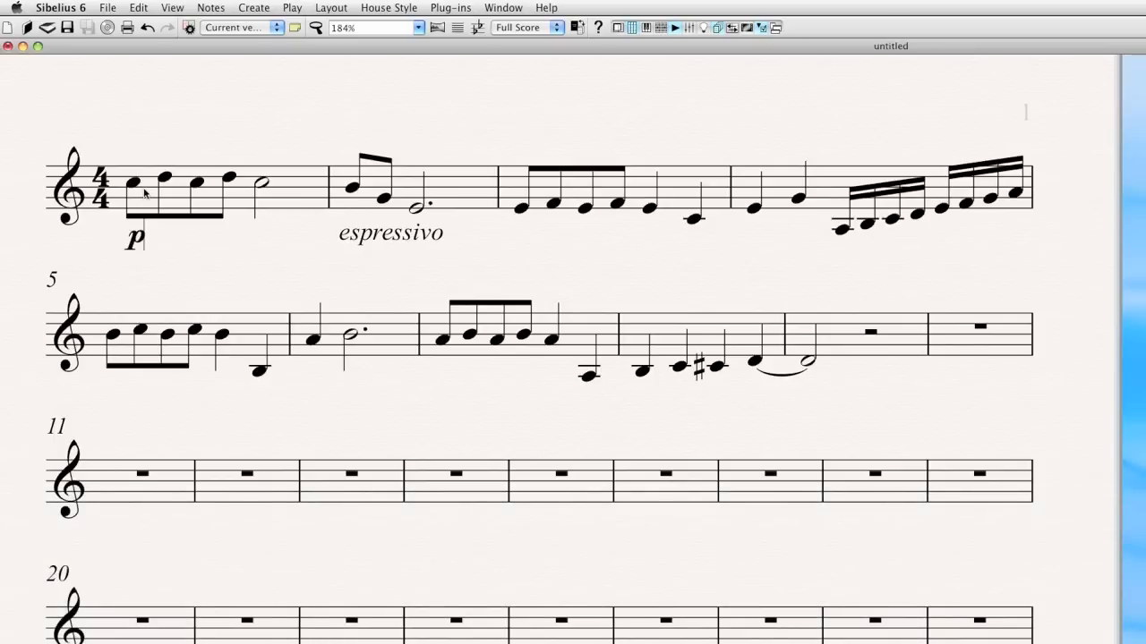
left_click(260, 185)
type("f")
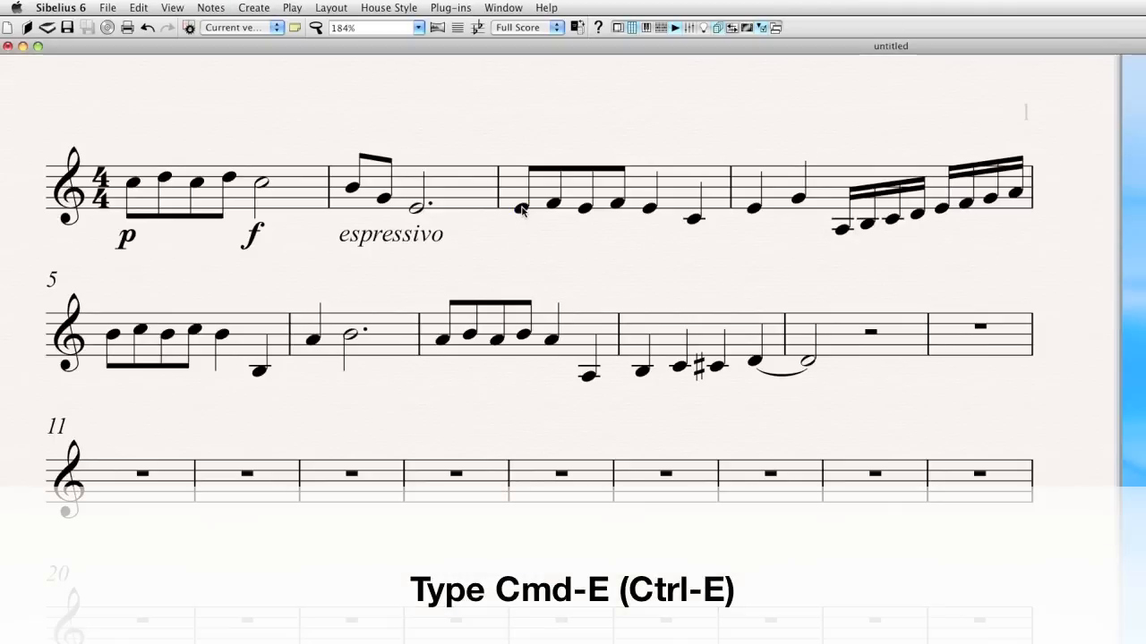
type("mf")
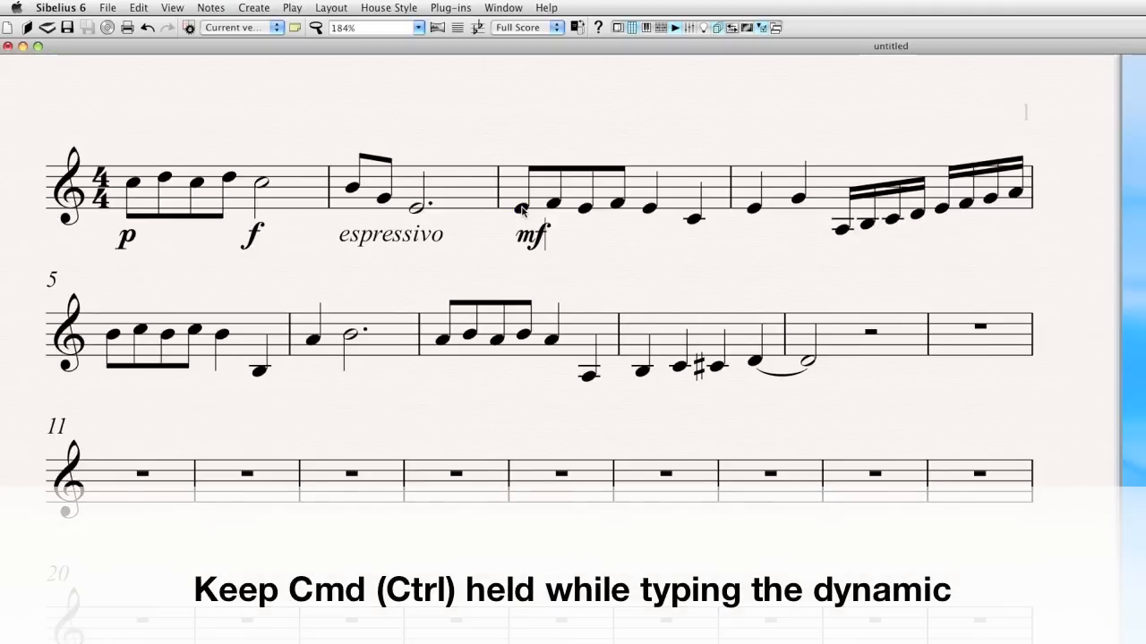
type("p")
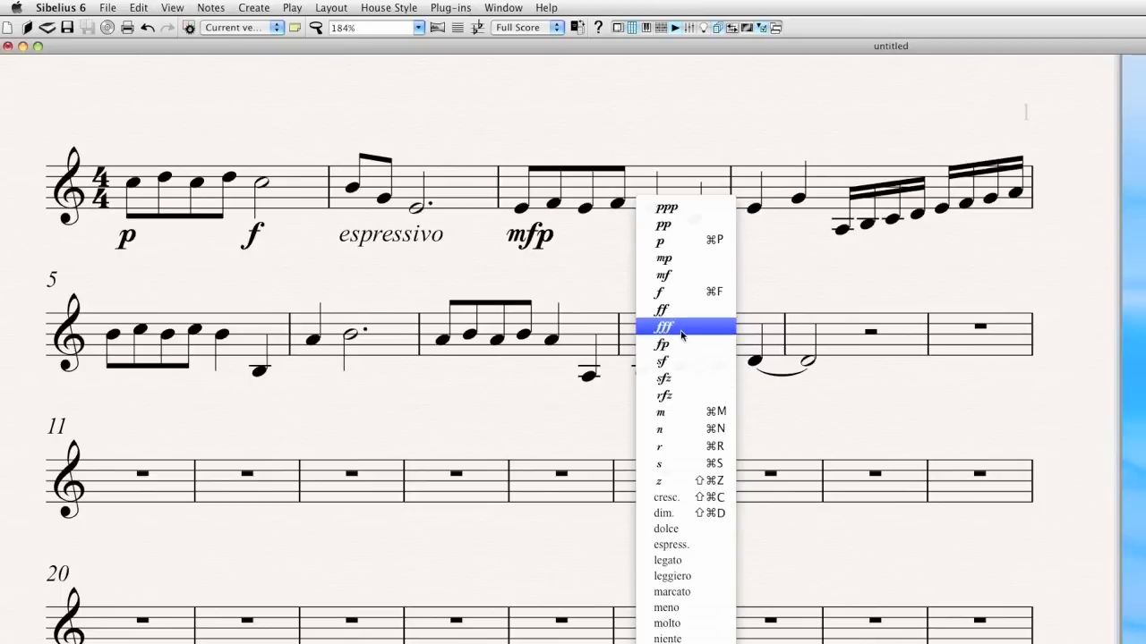
Choose fff from the dynamics menu for bar 3's quarter-note E.
left_click(662, 326)
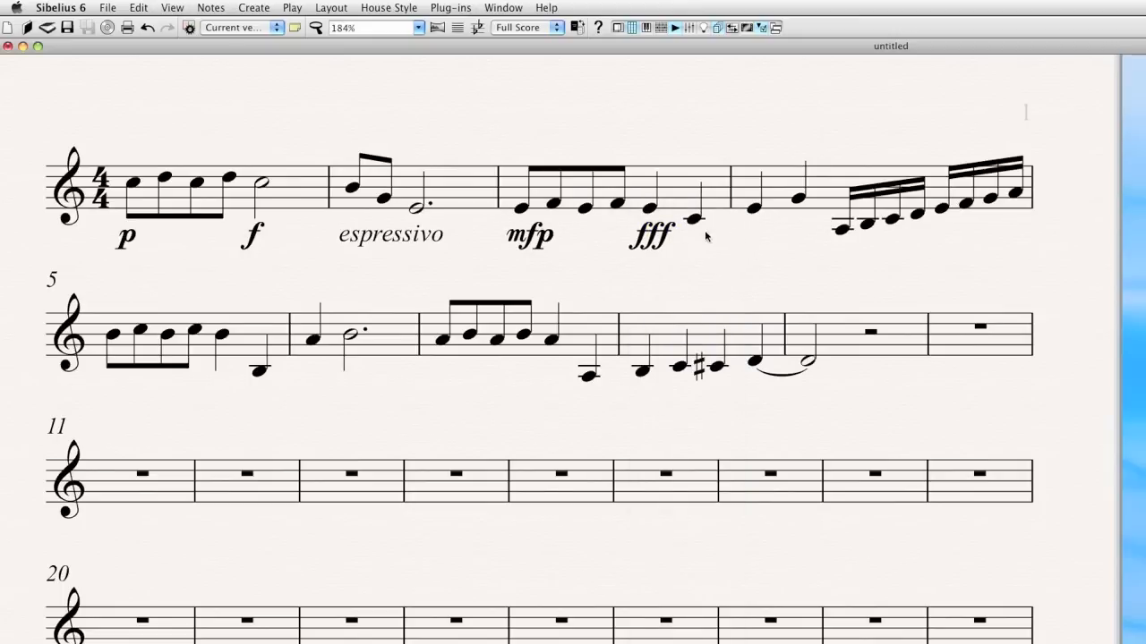
mouse_move(756, 218)
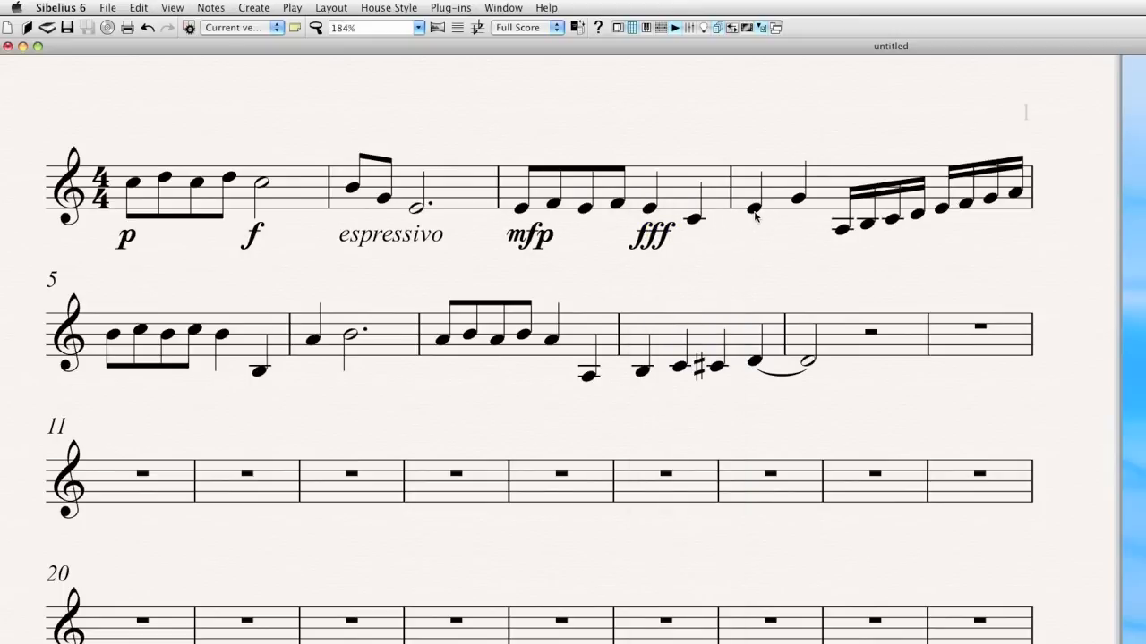
Enter fffffff under bar 4's first note and sfzpp under its second sixteenth group.
left_click(755, 212)
type("fffff")
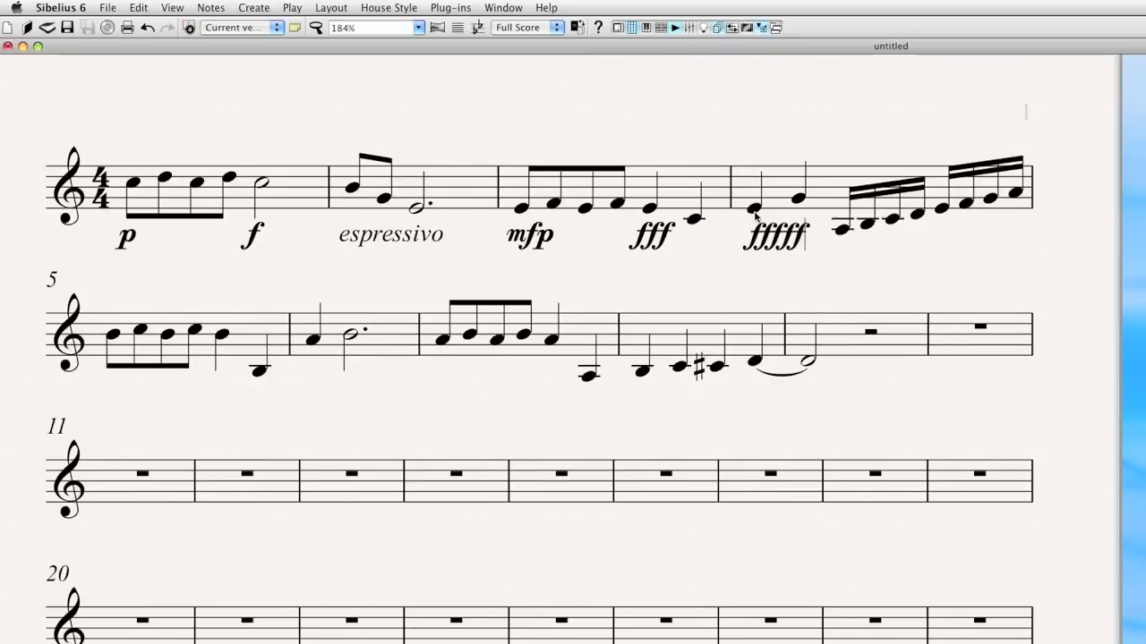
left_click(774, 234)
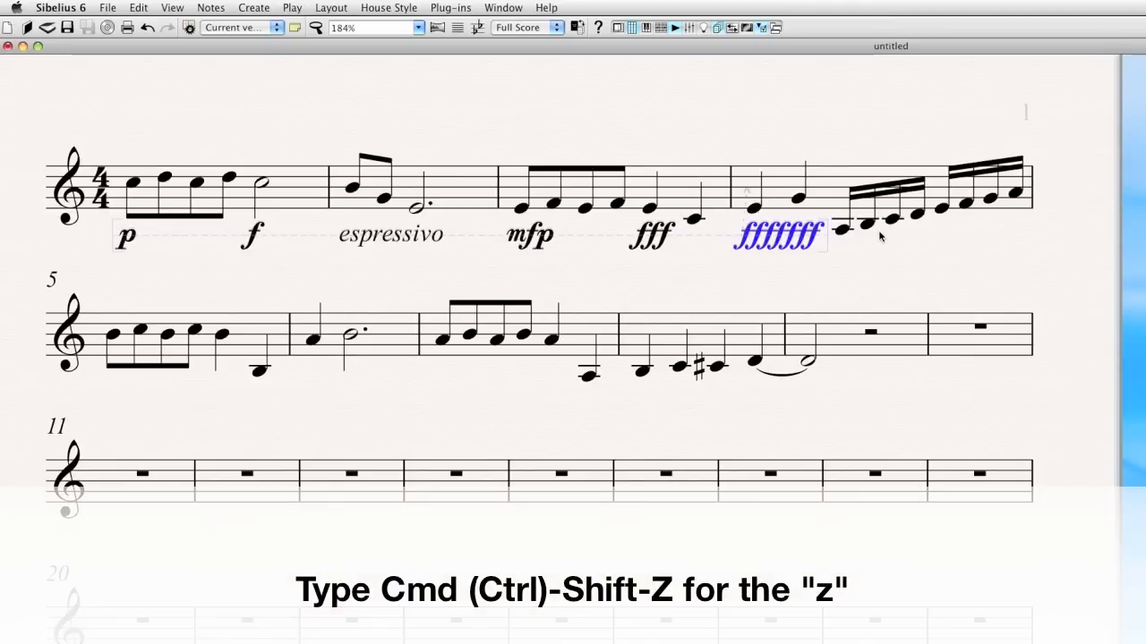
mouse_move(938, 217)
type("sf")
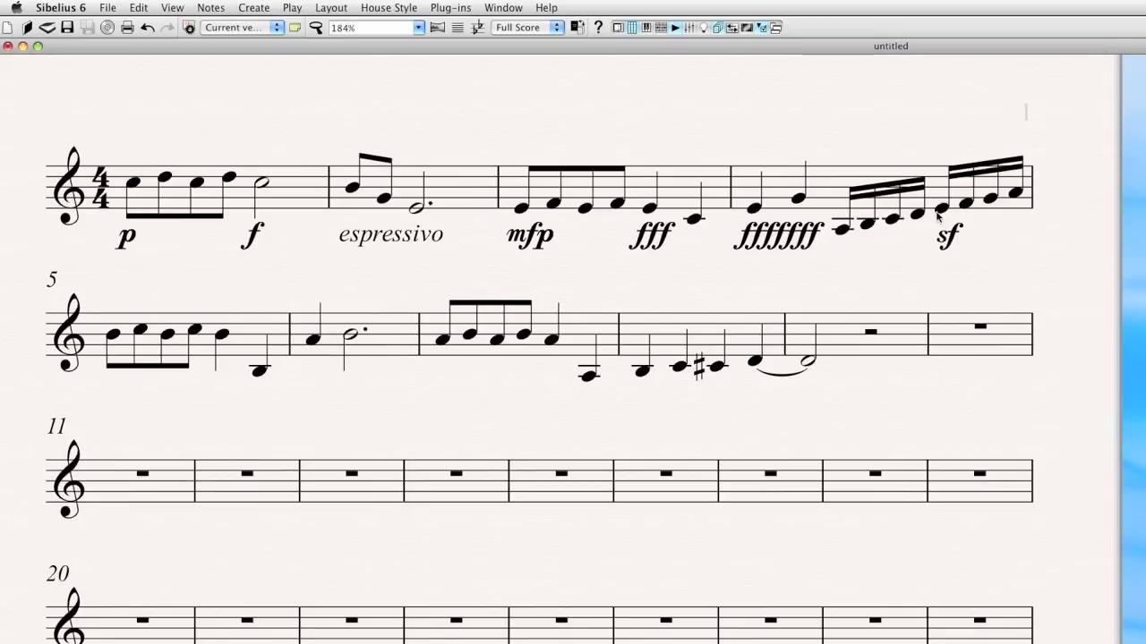
type("zpp")
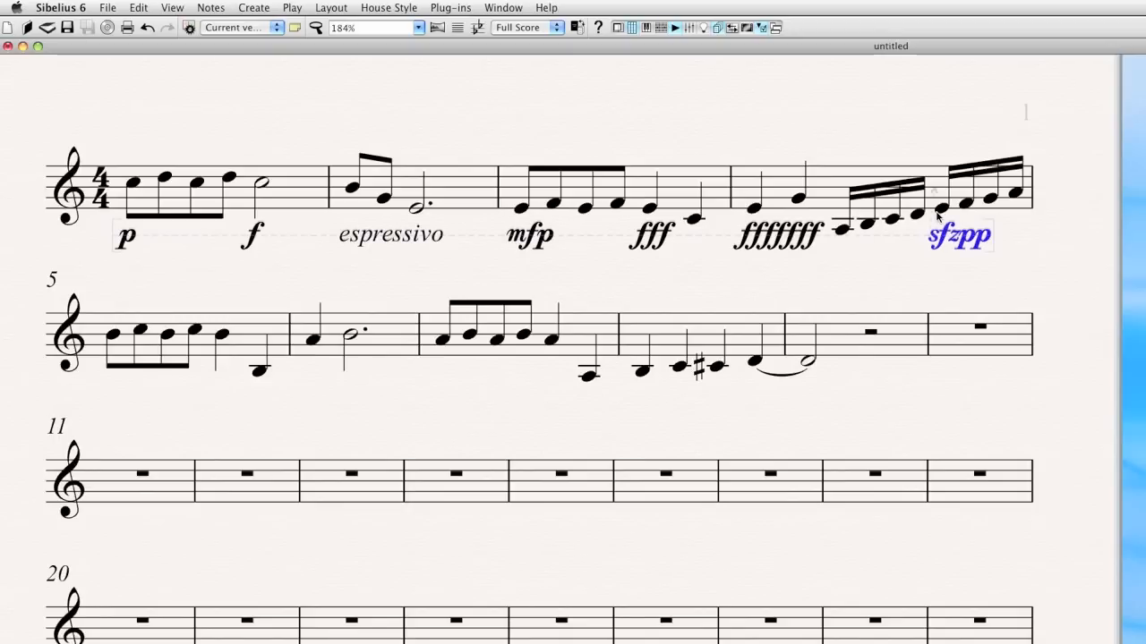
mouse_move(205, 335)
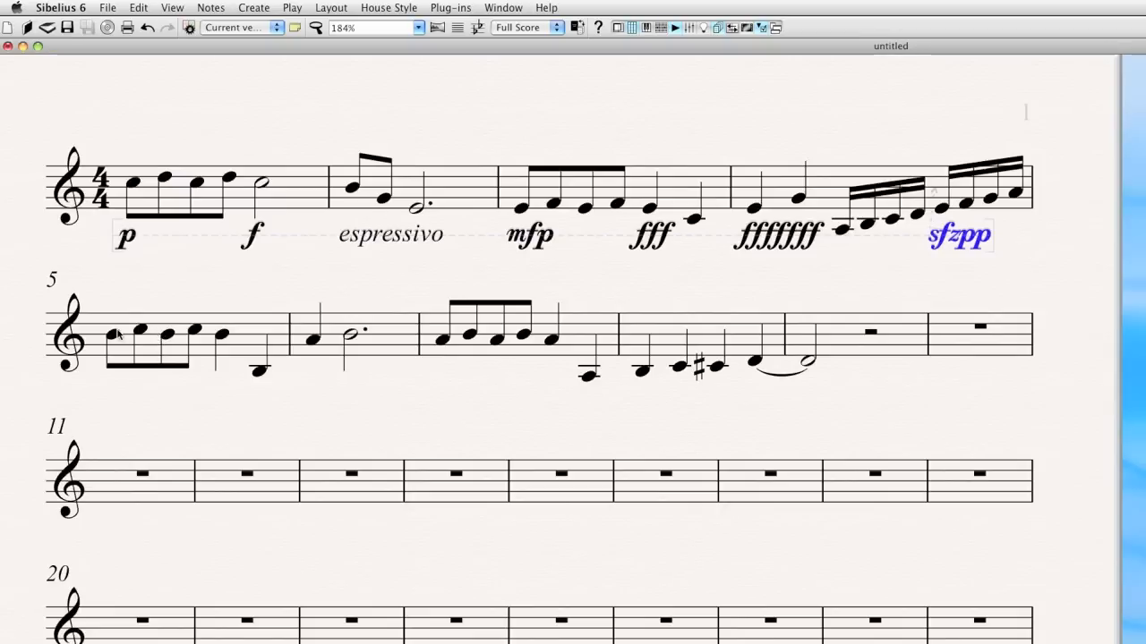
Type bold p followed by plain 'cantabile' under bar 5's first note.
left_click(114, 333)
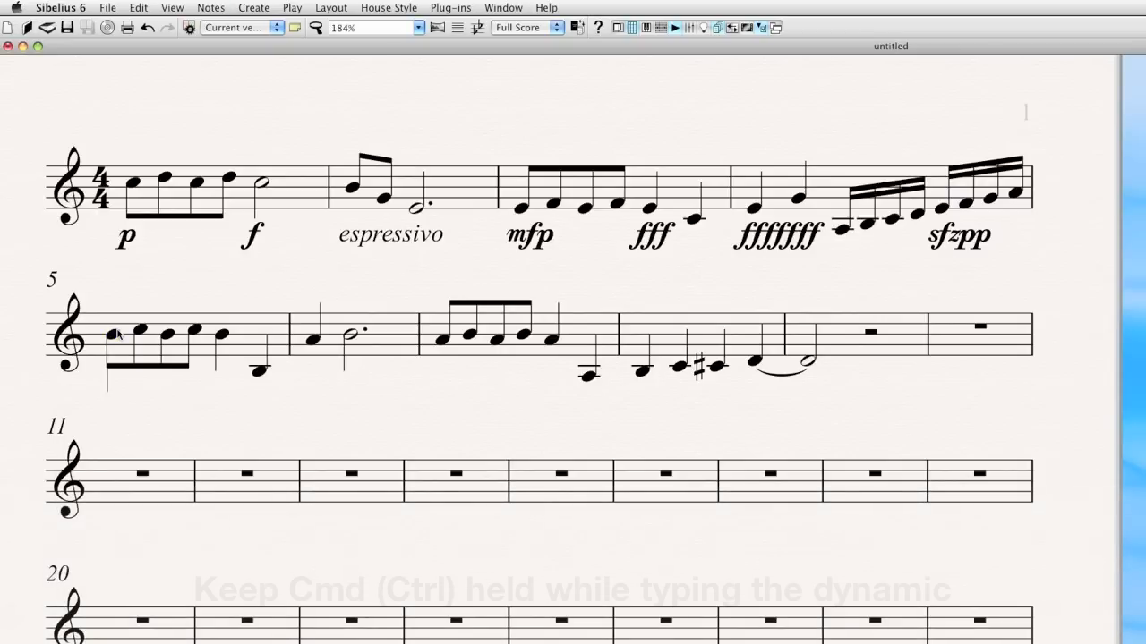
type("p")
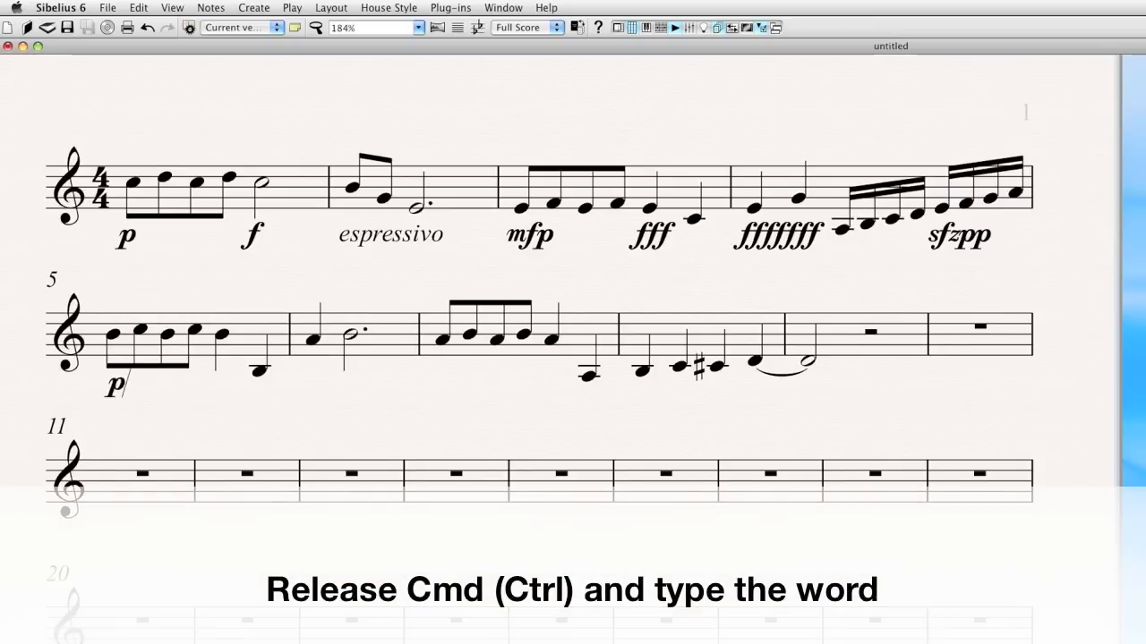
type("cantabile")
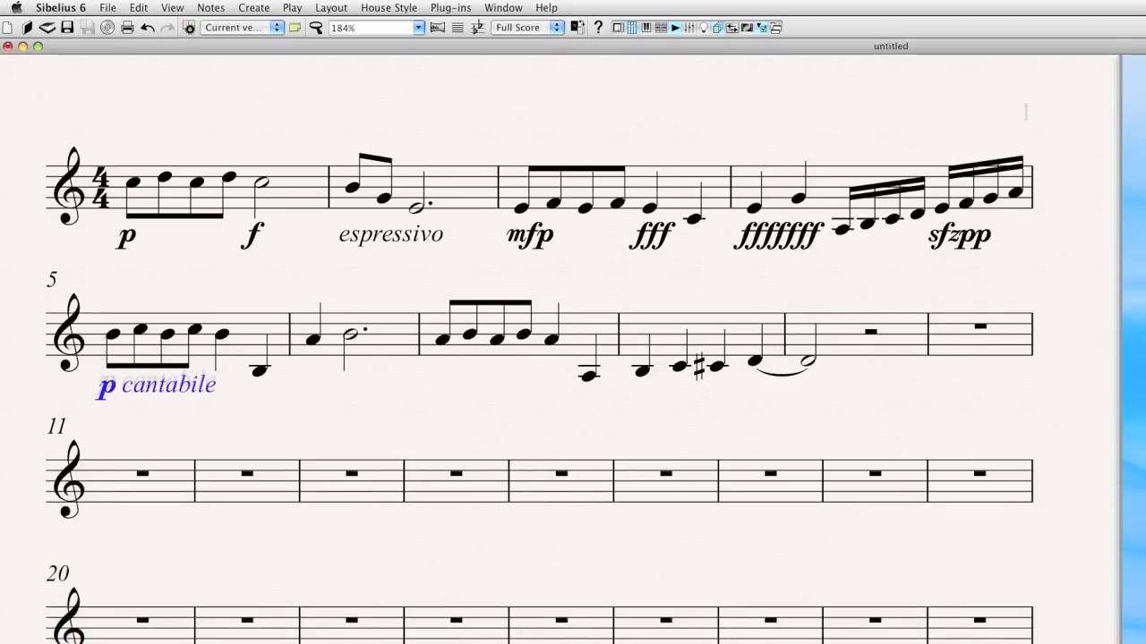
left_click(389, 234)
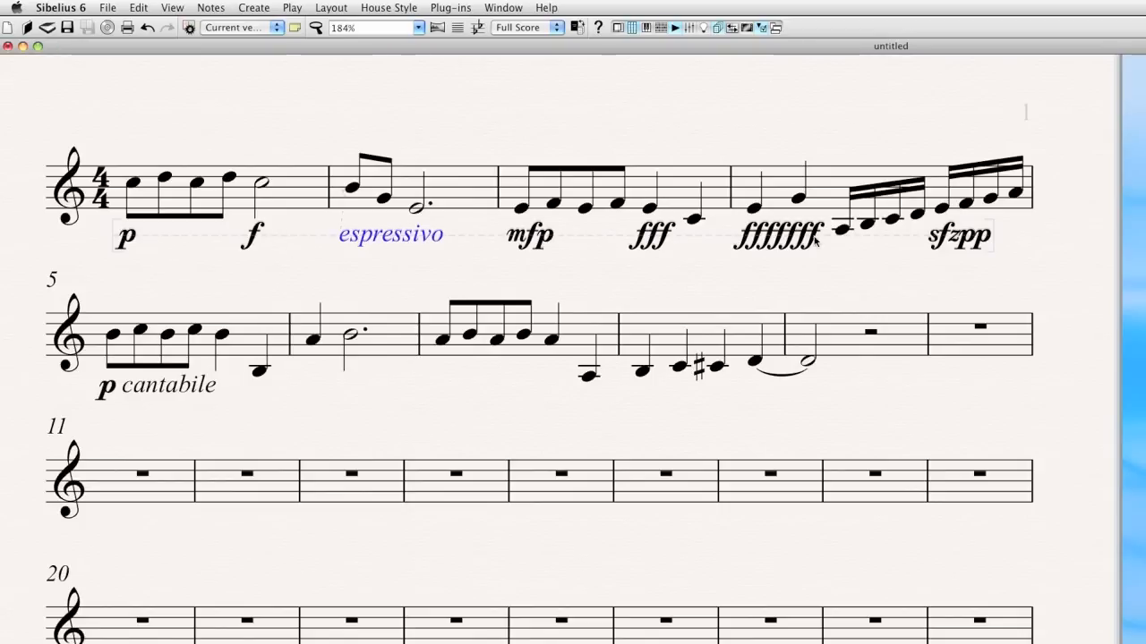
mouse_move(309, 244)
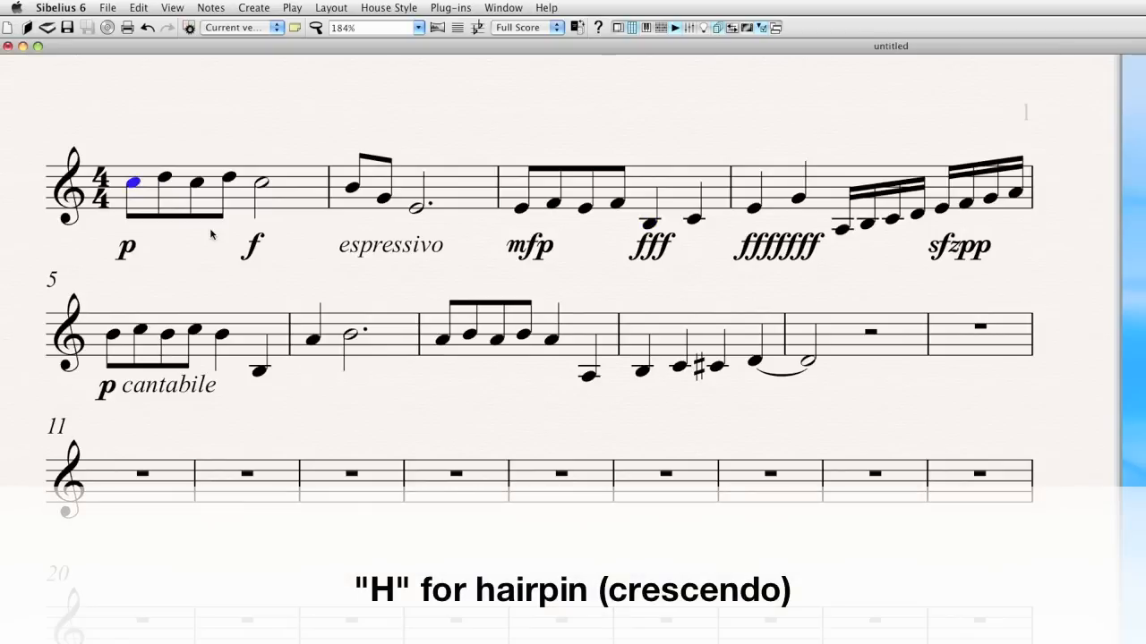
Draw a crescendo hairpin between p and f in bar 1 and a diminuendo from mfp to fff in bar 3.
key("h")
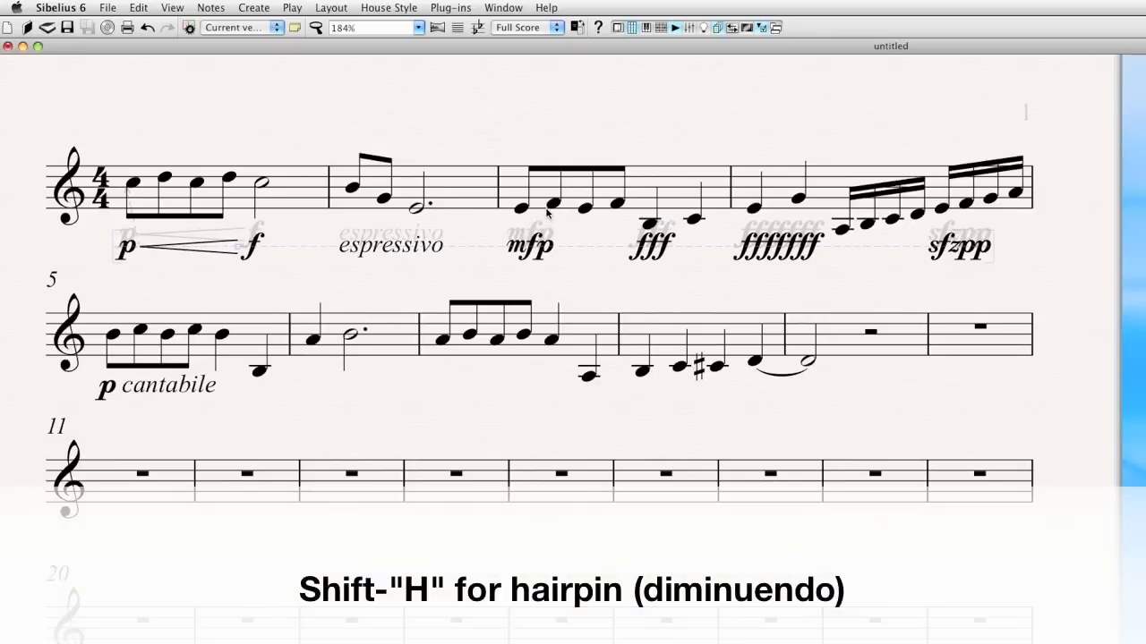
left_click(550, 204)
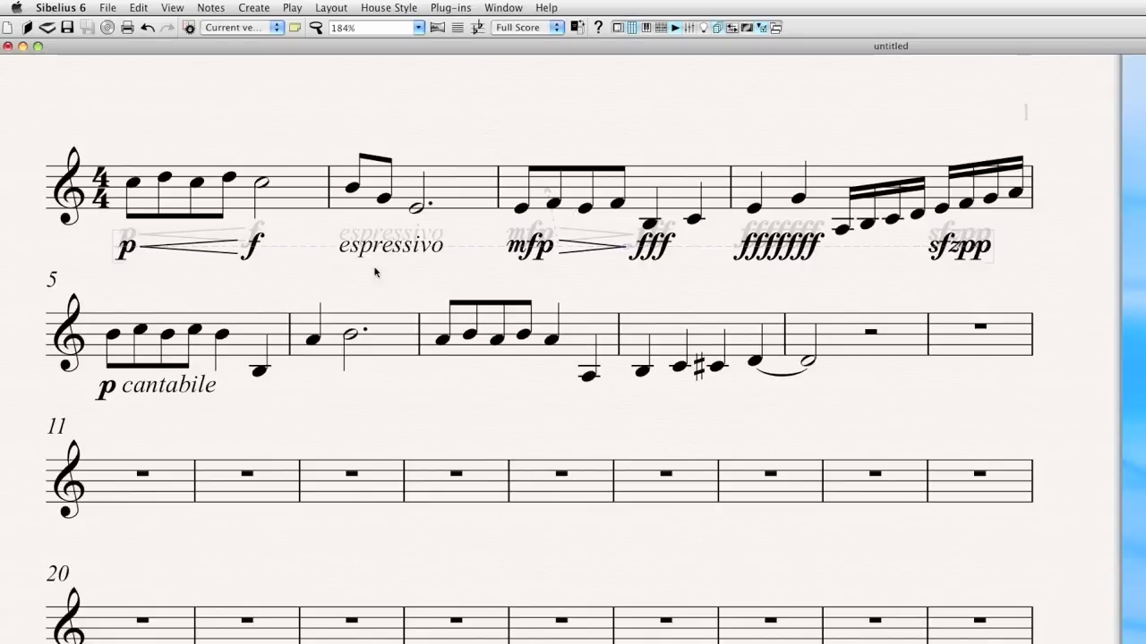
mouse_move(202, 194)
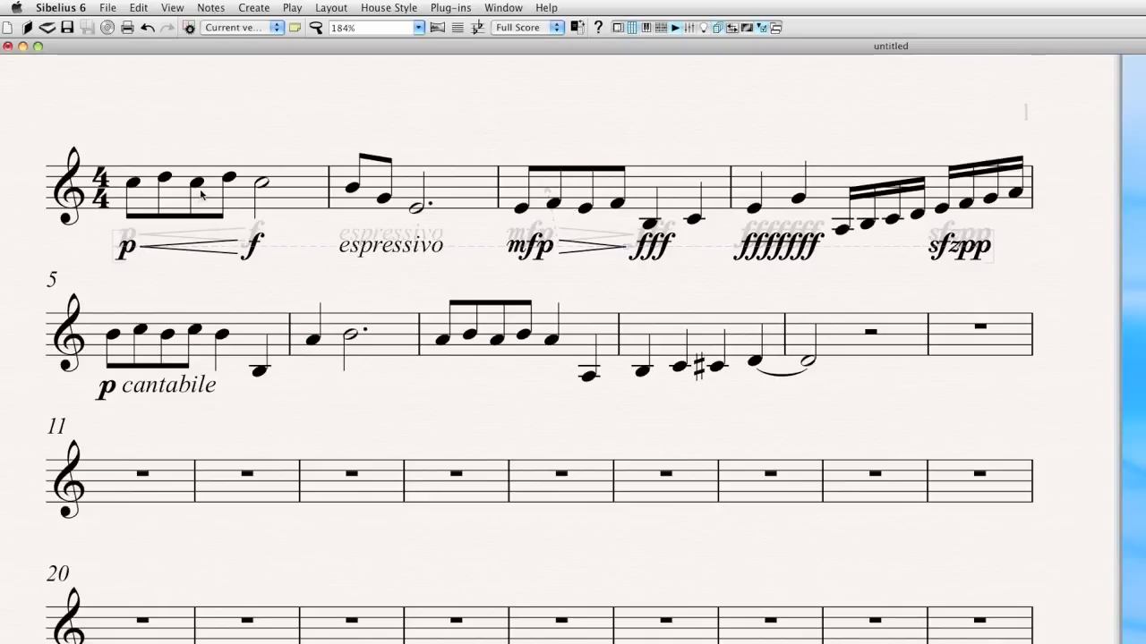
Select bars 1–2 and filter the selection down to dynamics only.
left_click(201, 193)
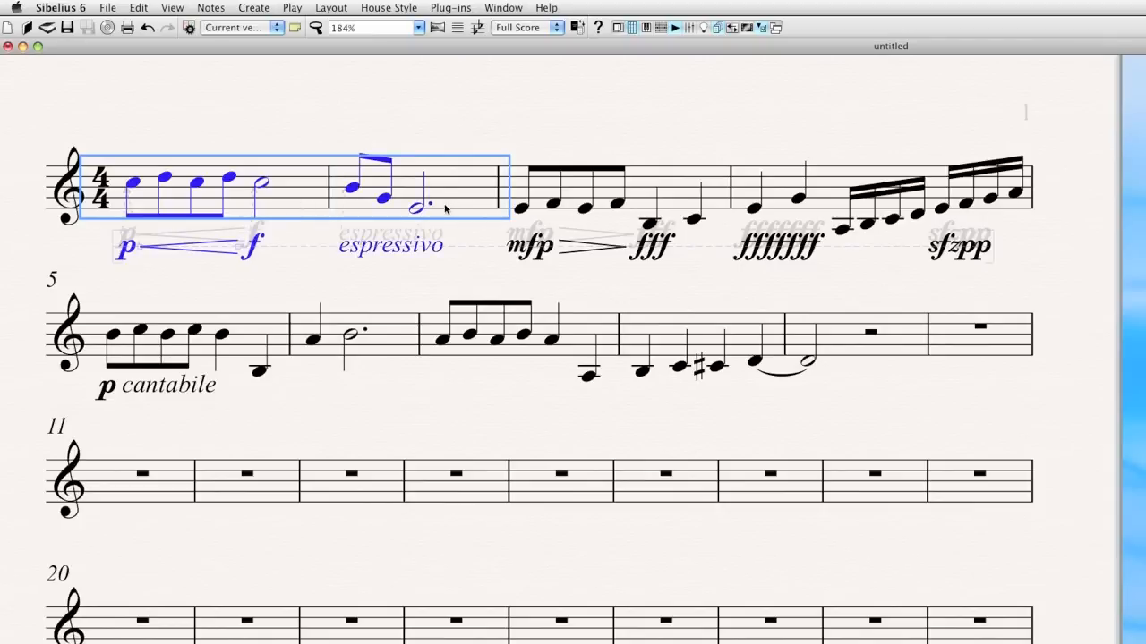
left_click(138, 7)
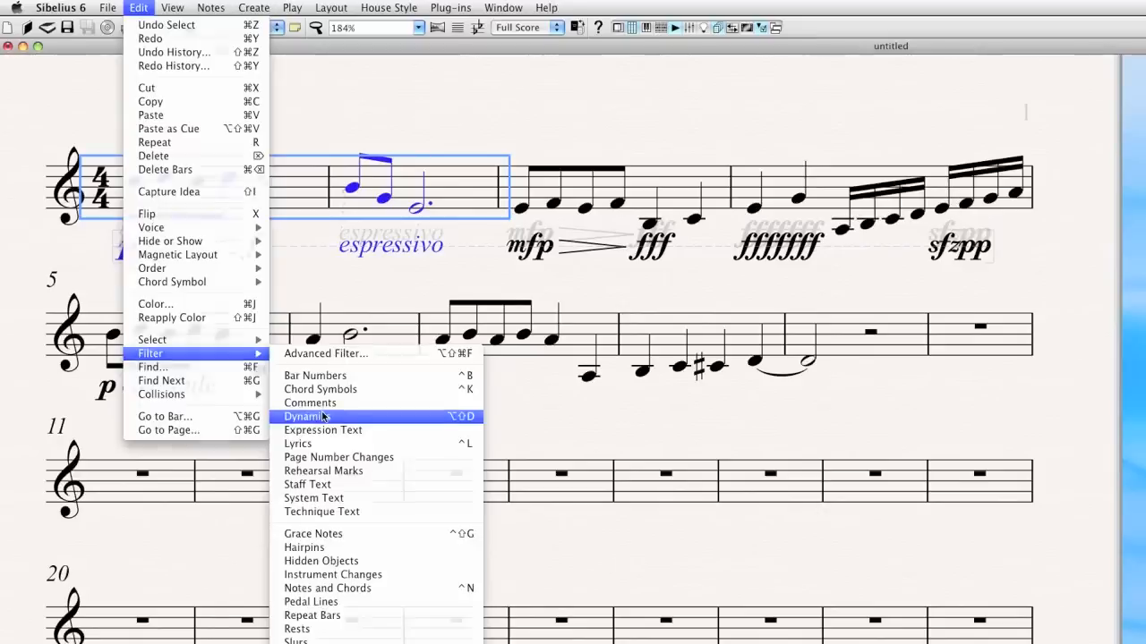
left_click(307, 416)
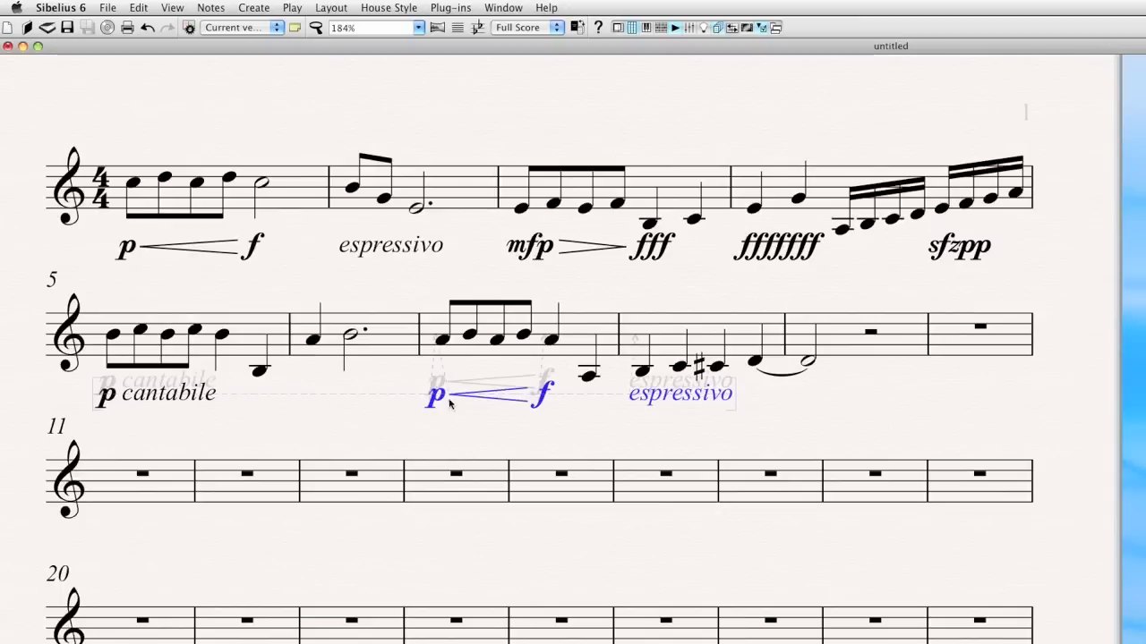
mouse_move(349, 411)
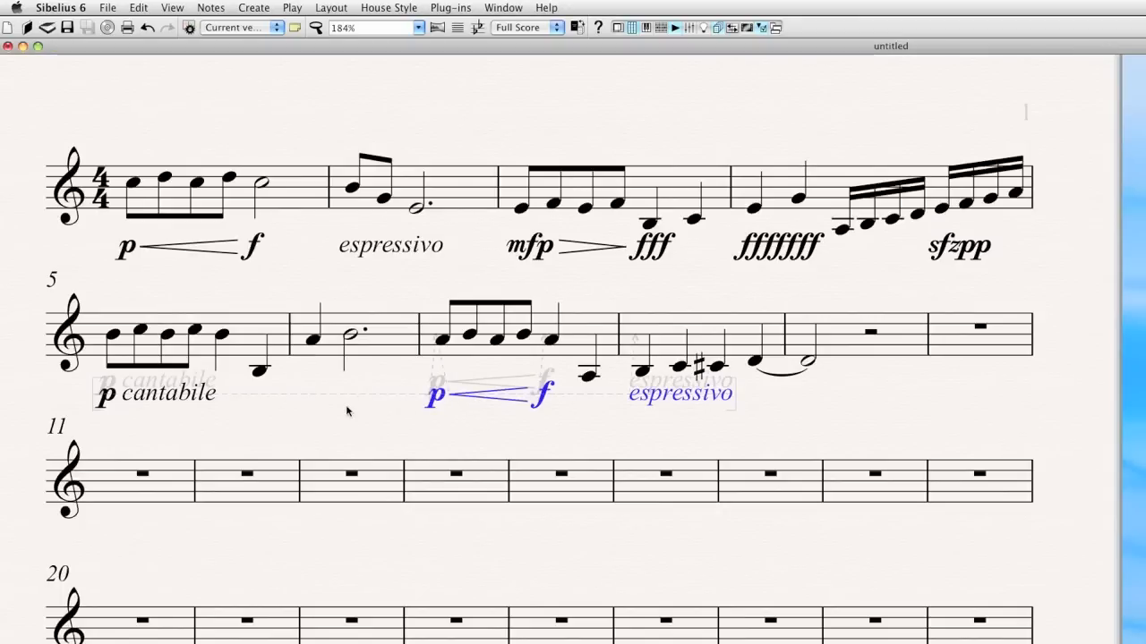